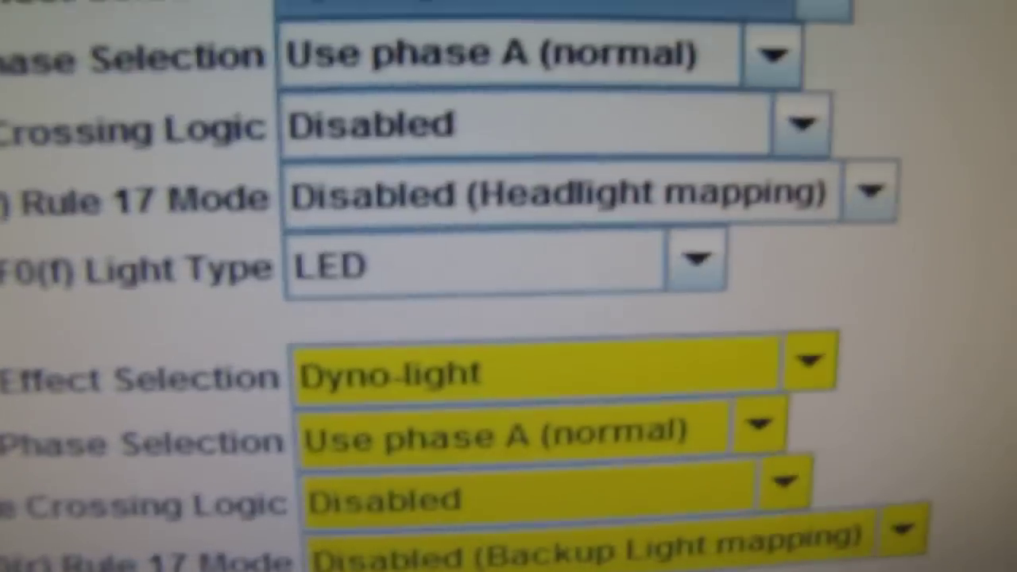
pyautogui.scroll(-3)
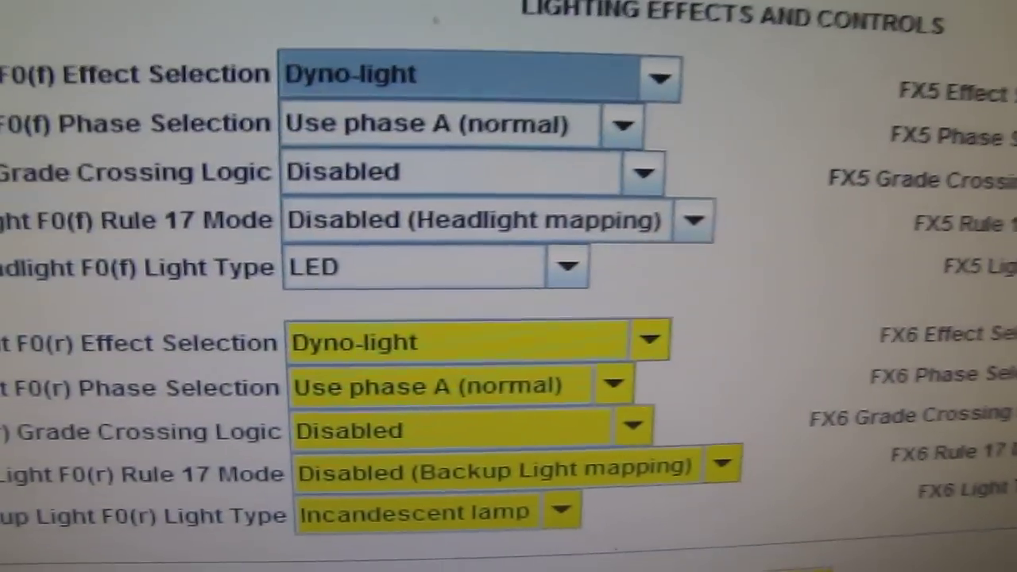